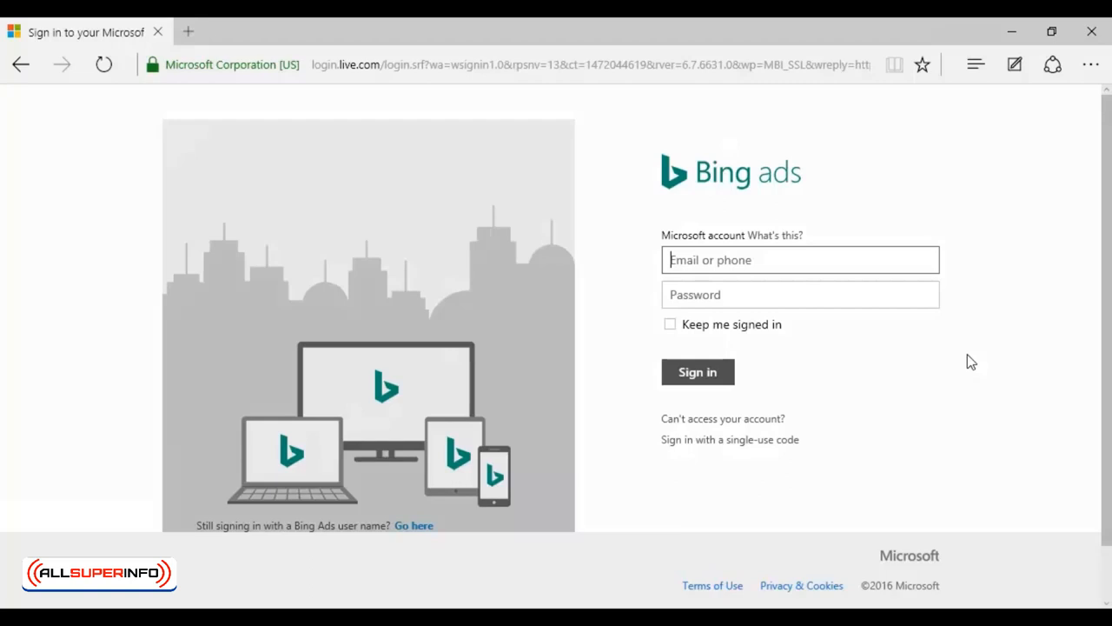
Sign in to Bing Ads with the Microsoft account email and password
left_click(697, 371)
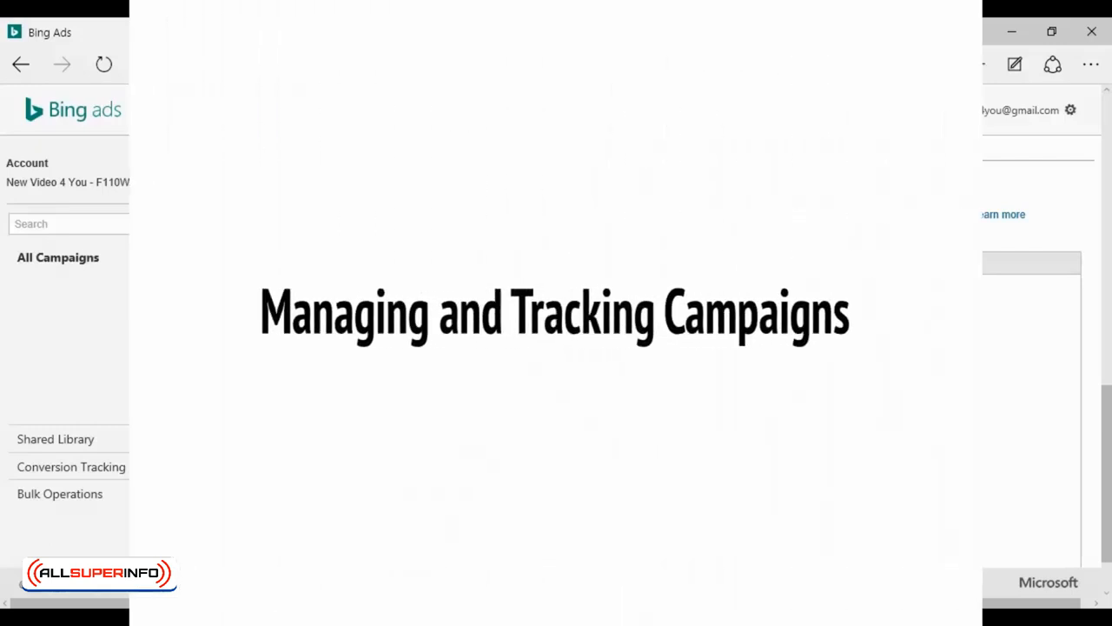
Go to the Reports section's welcome page listing standard performance reports
left_click(328, 110)
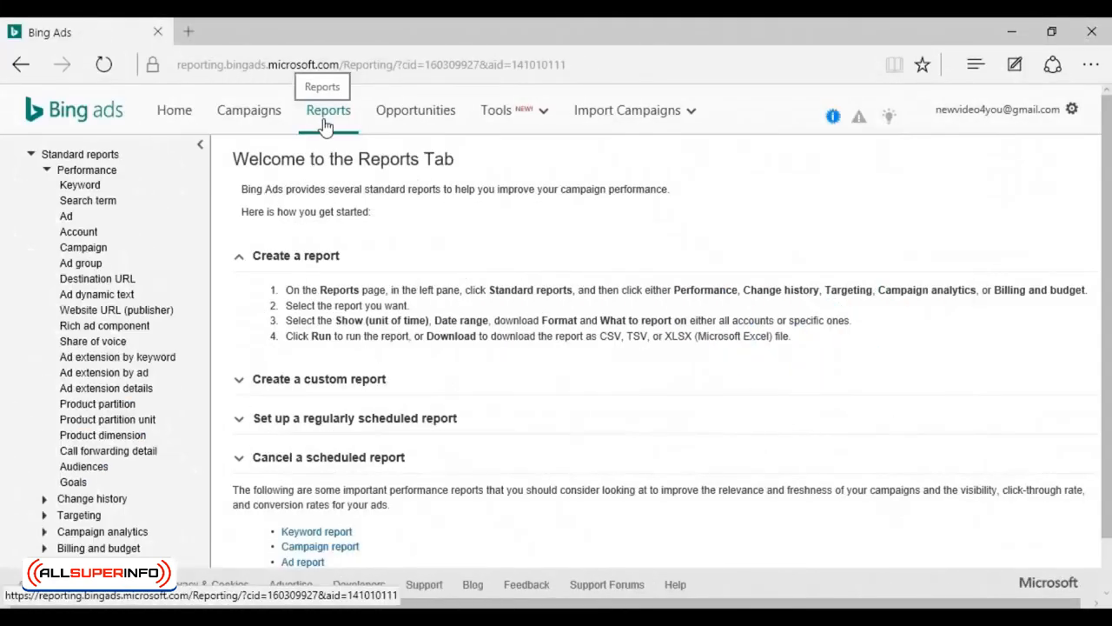